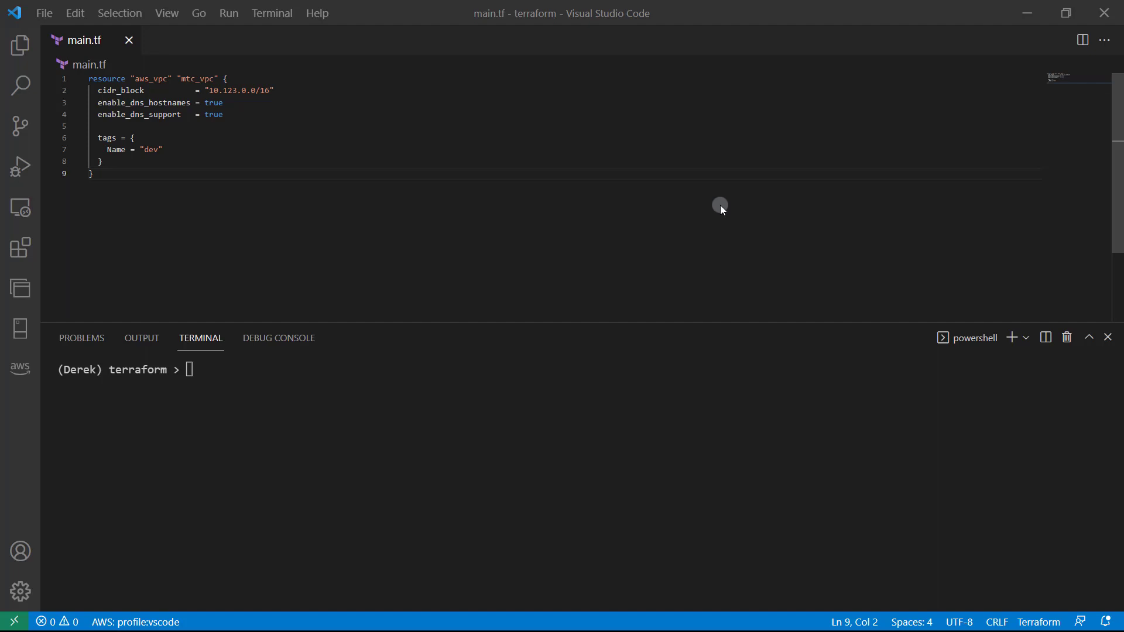
pyautogui.moveTo(646, 200)
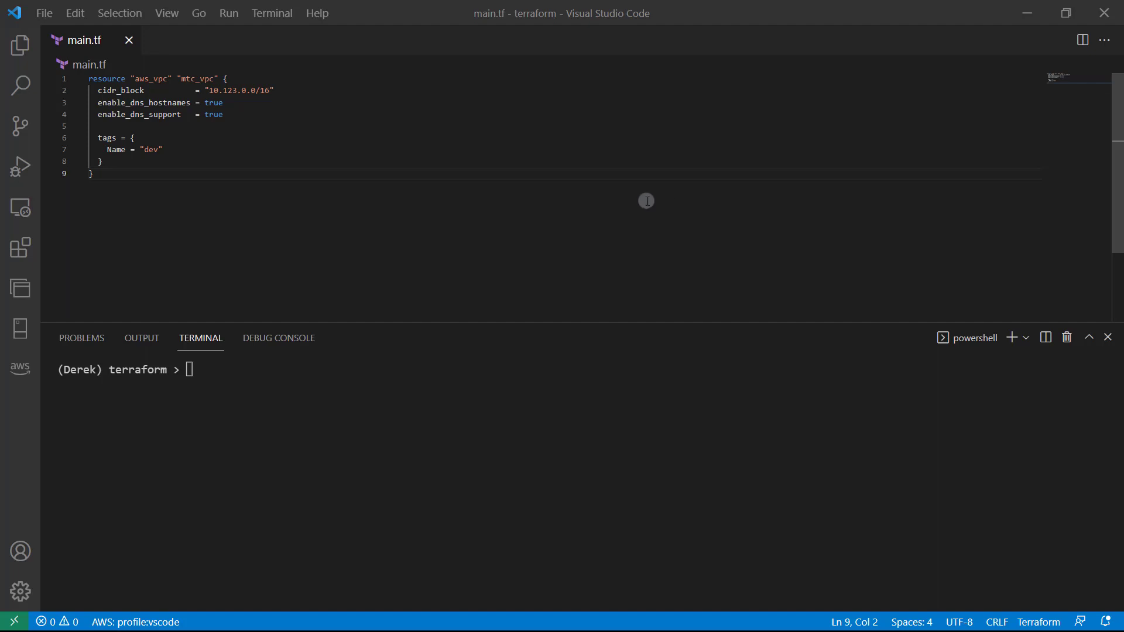
pyautogui.moveTo(576, 202)
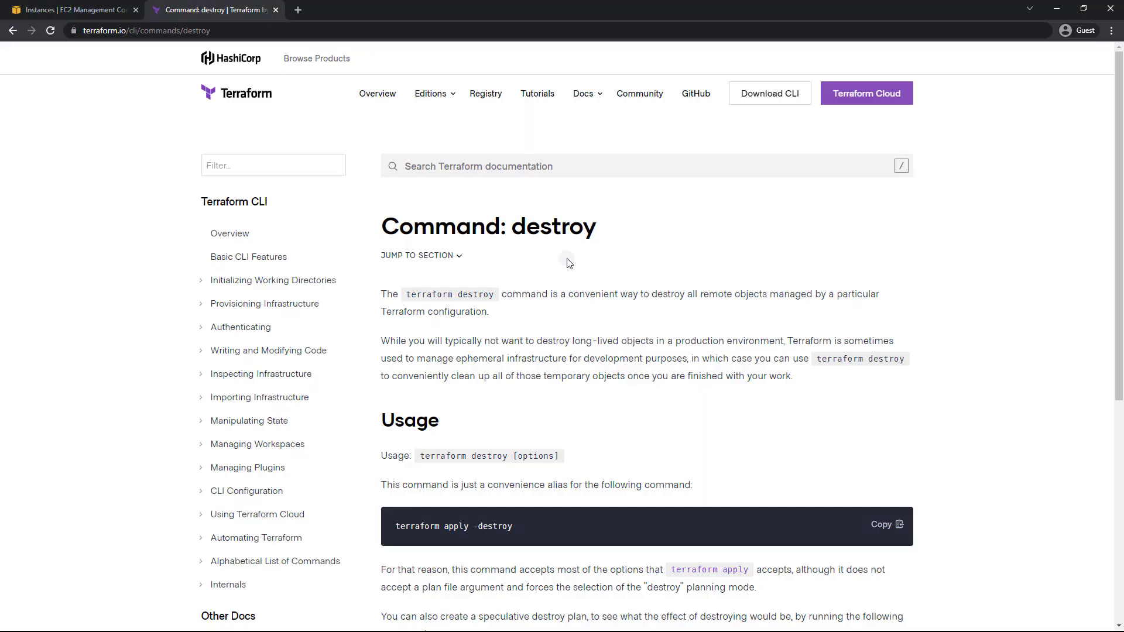
# Step: Scroll through the Usage section and note on the 'Command: destroy' documentation page
pyautogui.scroll(-3)
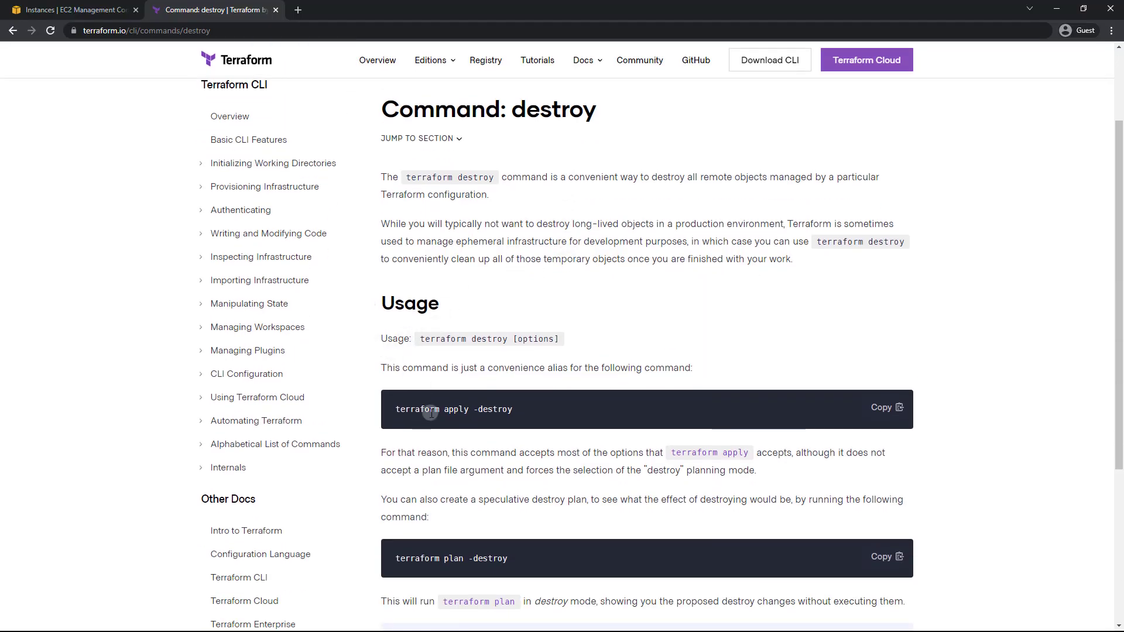
pyautogui.moveTo(520, 414)
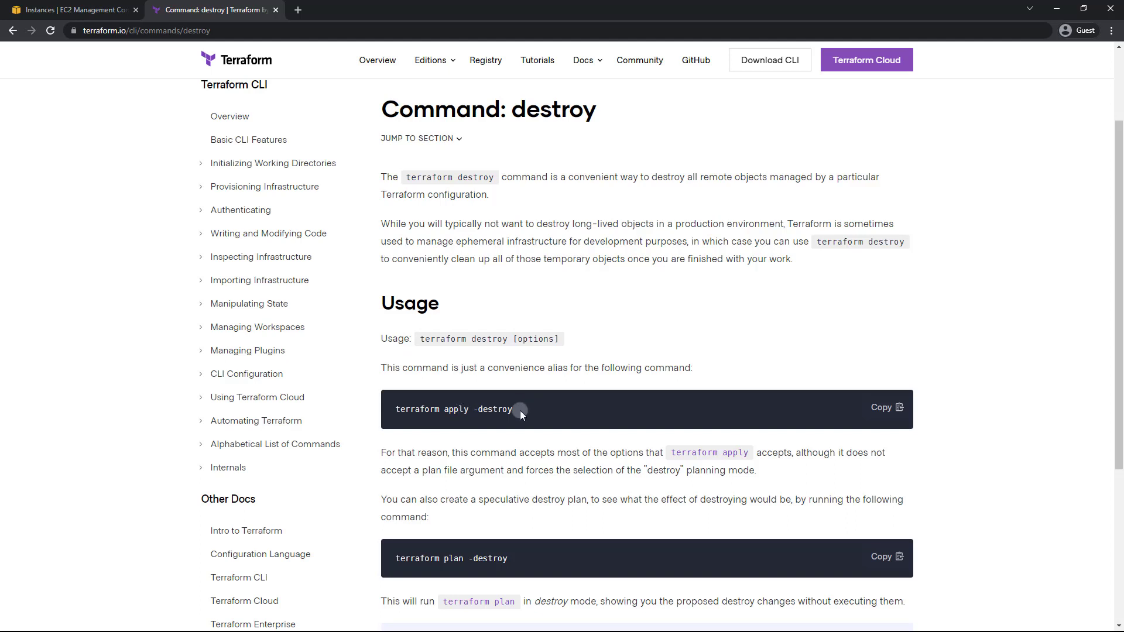
pyautogui.moveTo(443, 338)
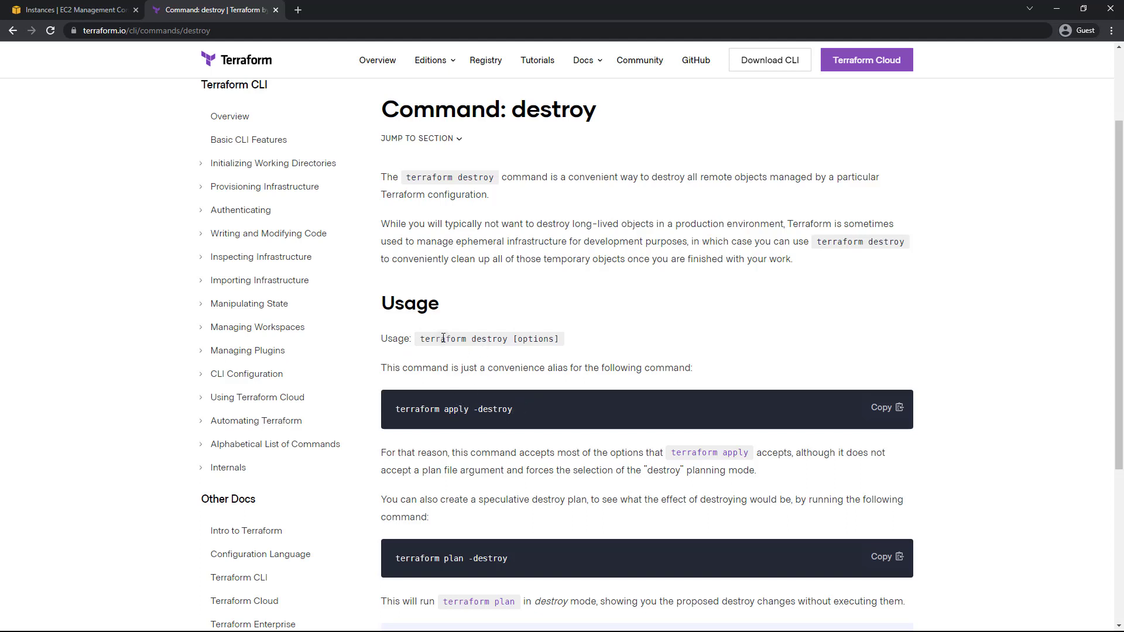
pyautogui.scroll(-3)
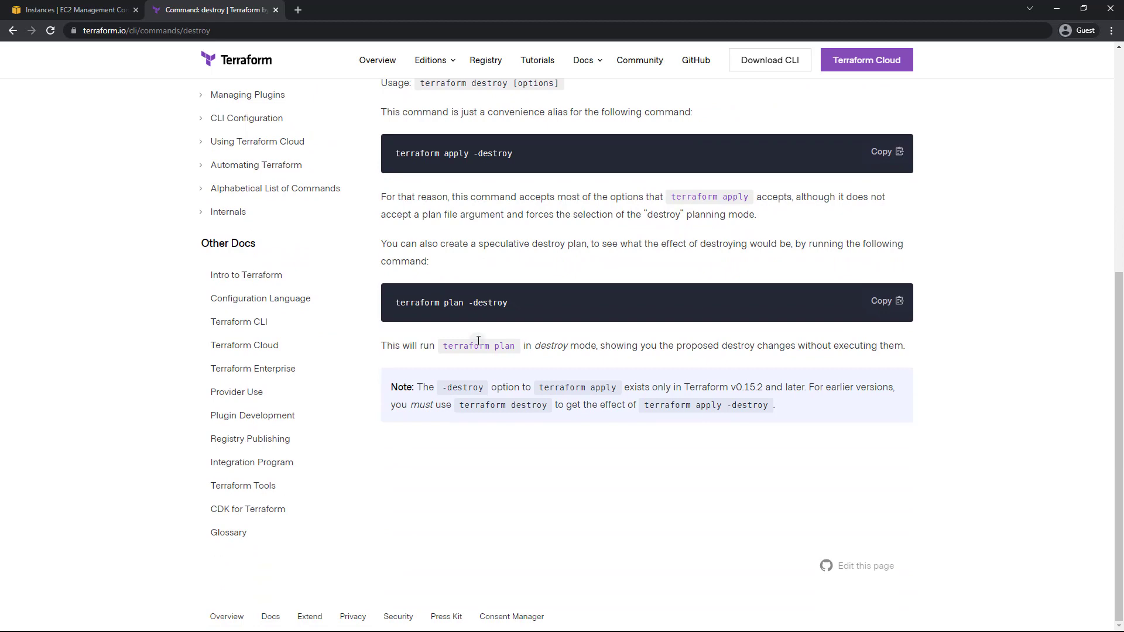
pyautogui.moveTo(631, 443)
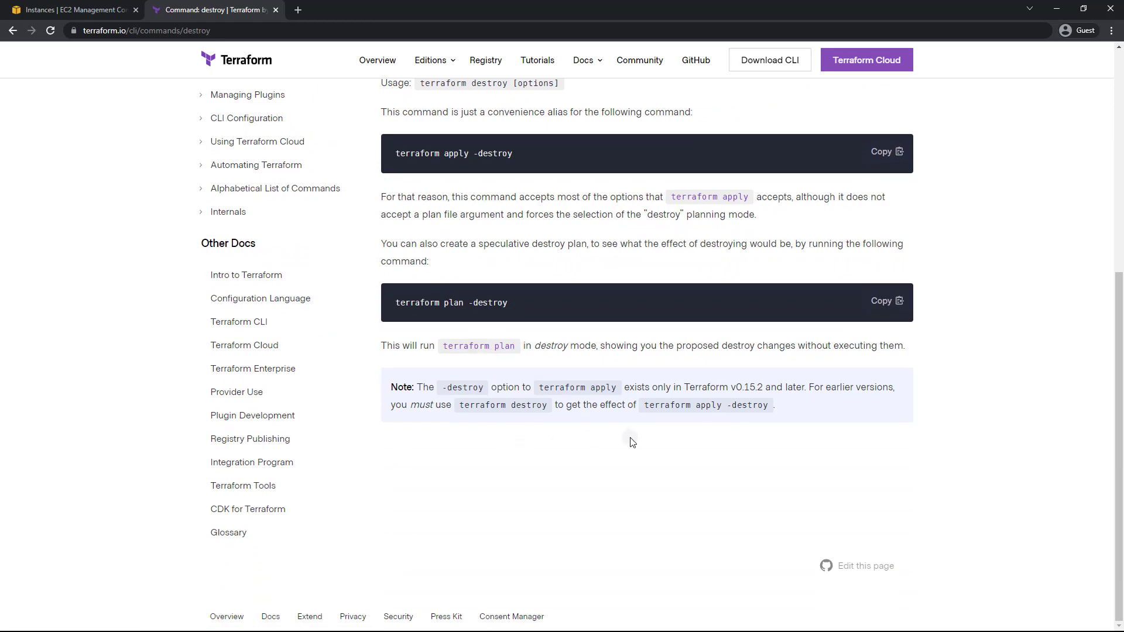
pyautogui.scroll(3)
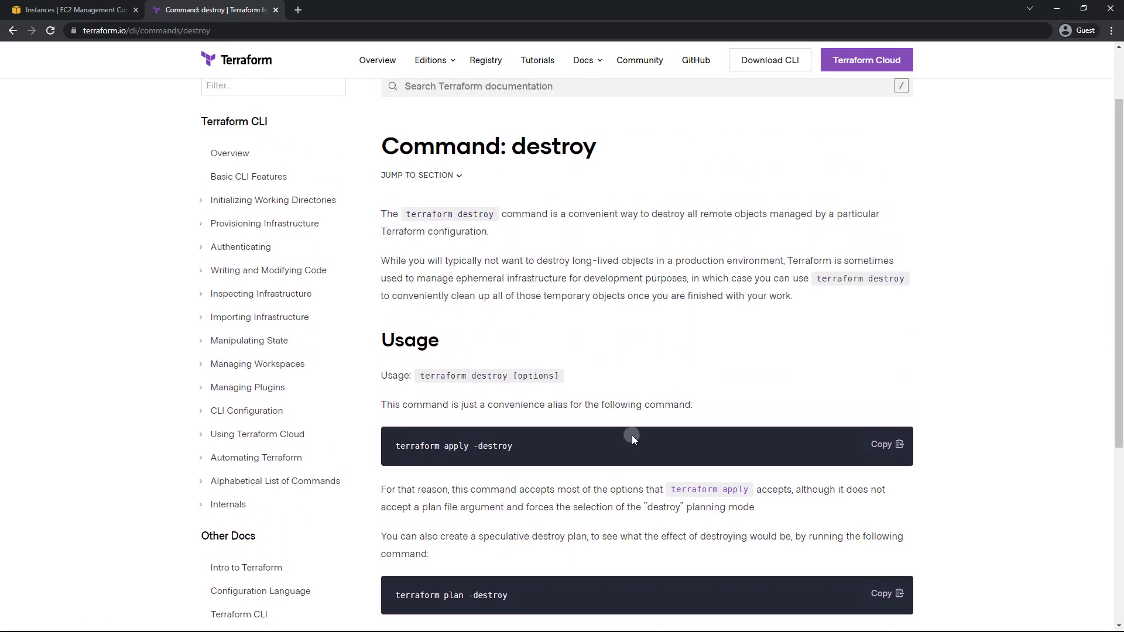
pyautogui.scroll(-3)
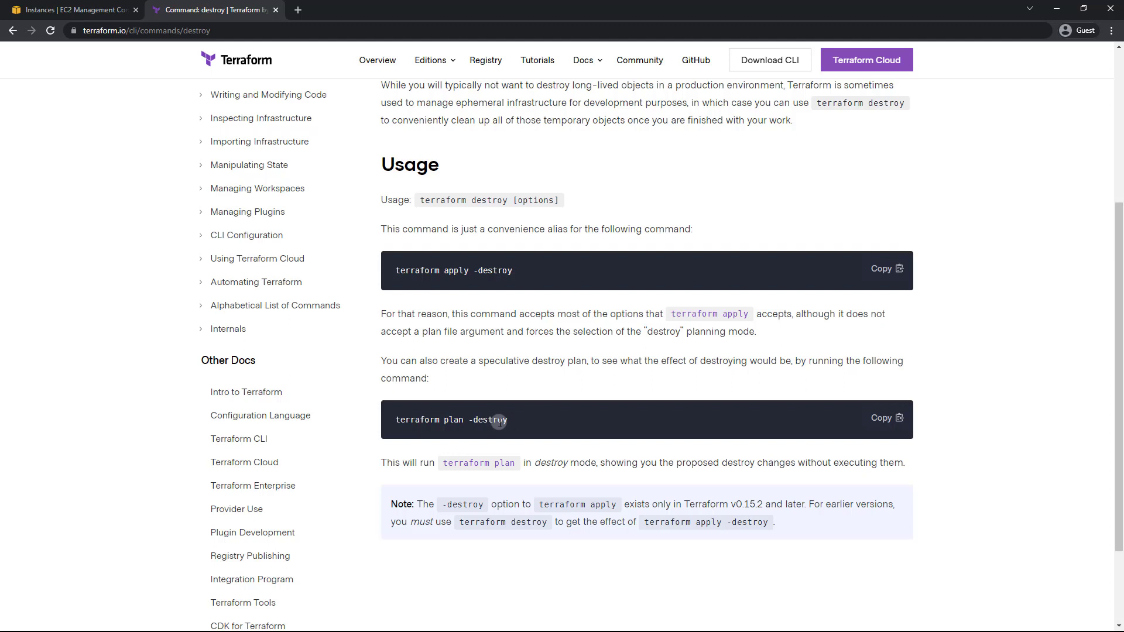
pyautogui.moveTo(423, 284)
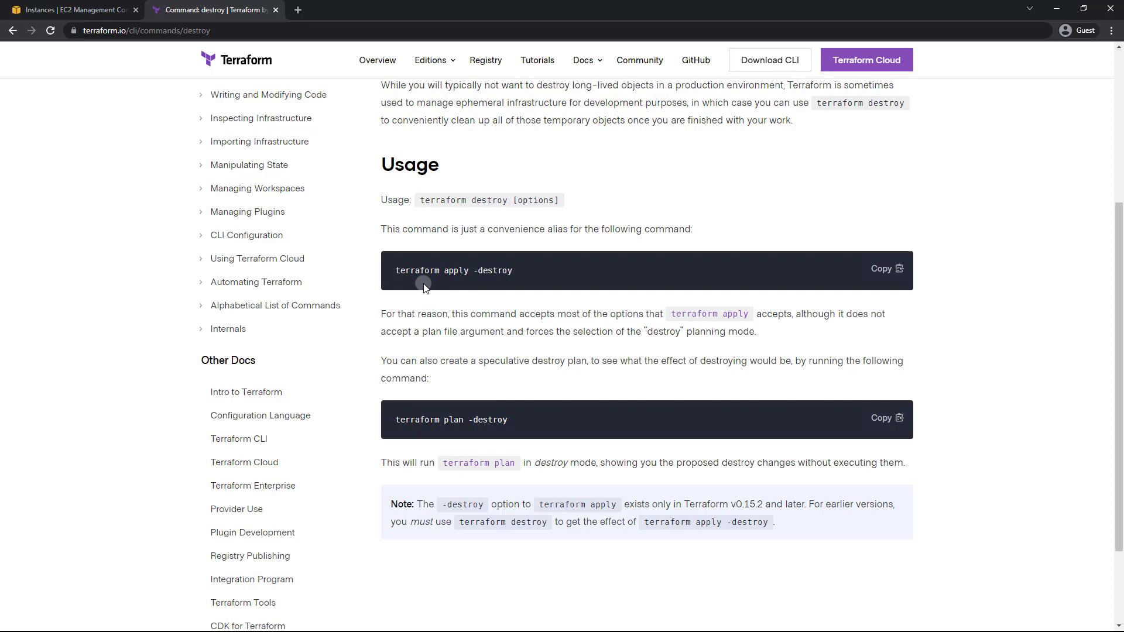
pyautogui.scroll(3)
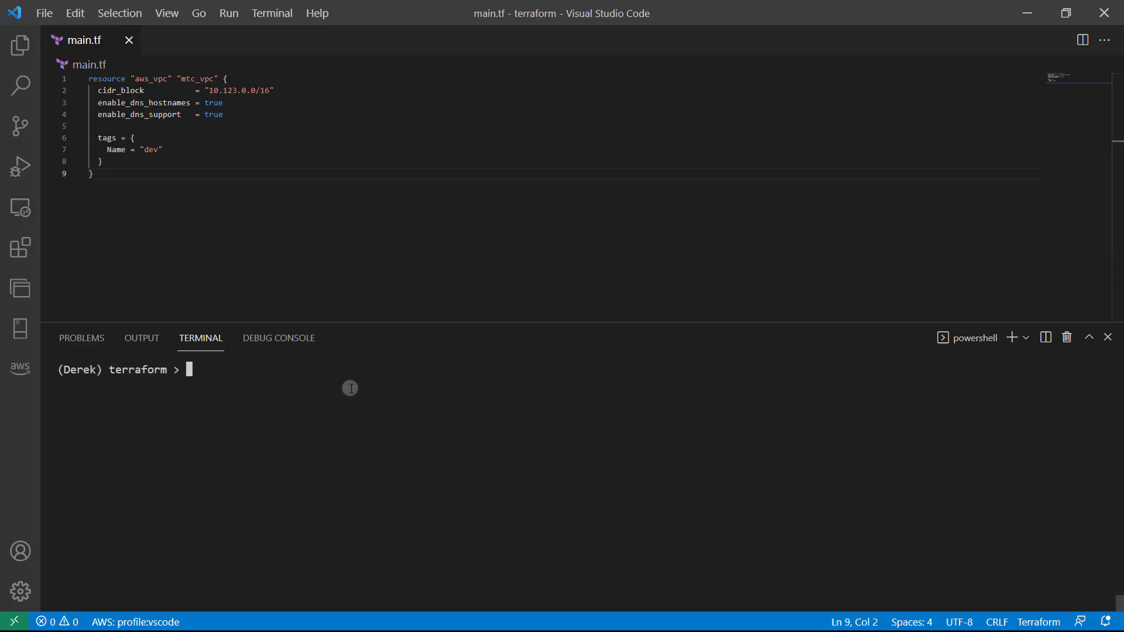
pyautogui.moveTo(327, 421)
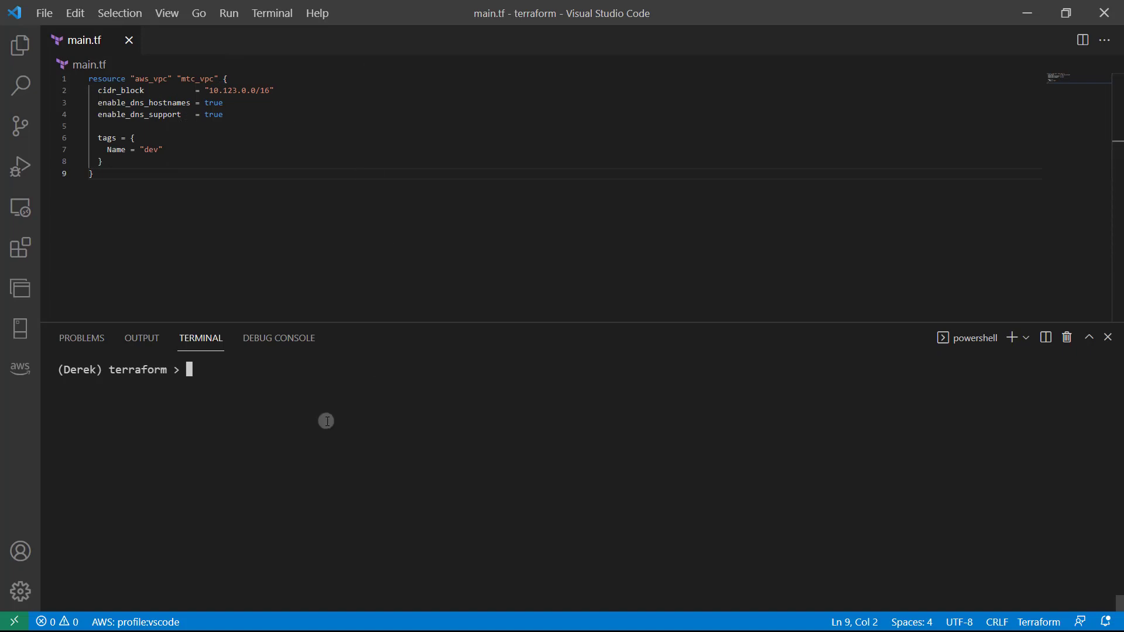
# Step: Run 'terraform destroy -auto-approve' so the dev VPC is removed, one resource destroyed
pyautogui.write('terraf')
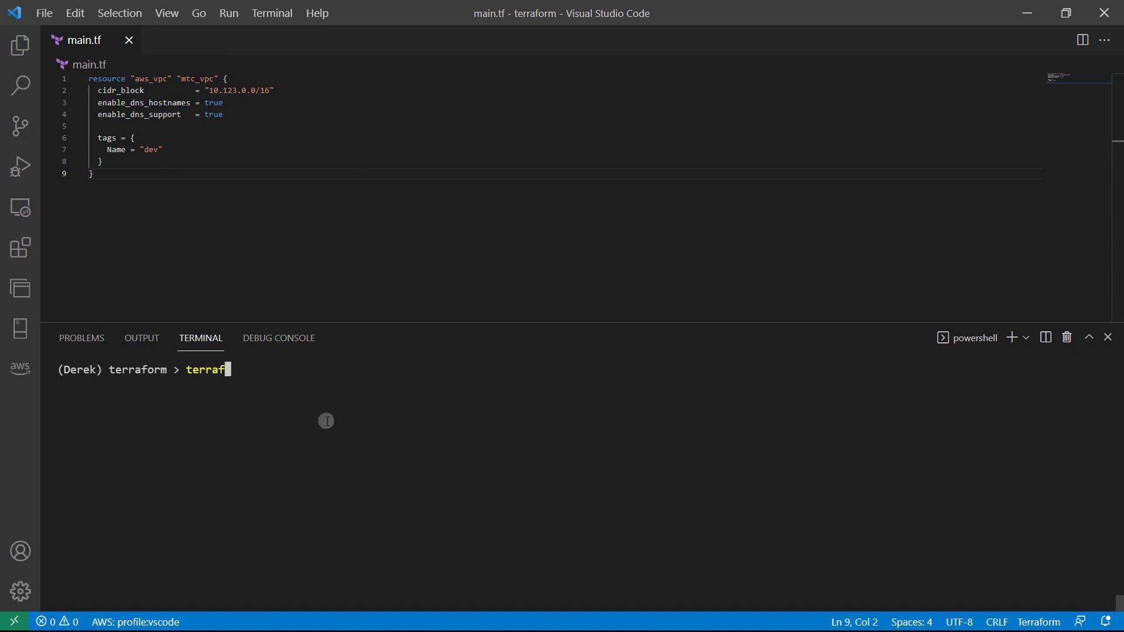
pyautogui.write('orm destroy')
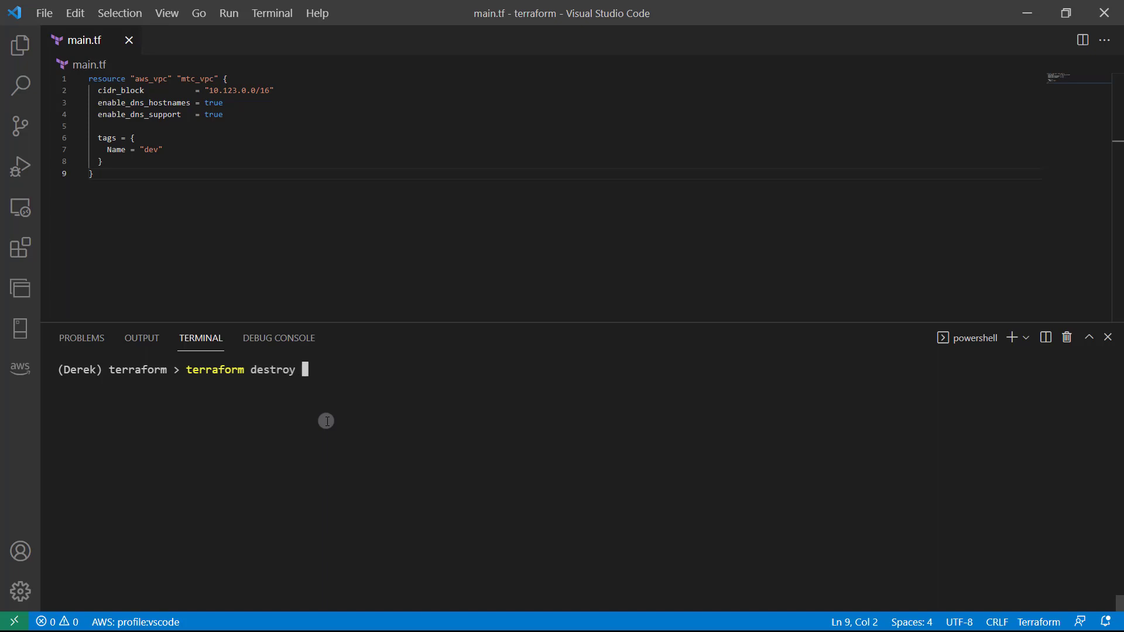
pyautogui.write('-a')
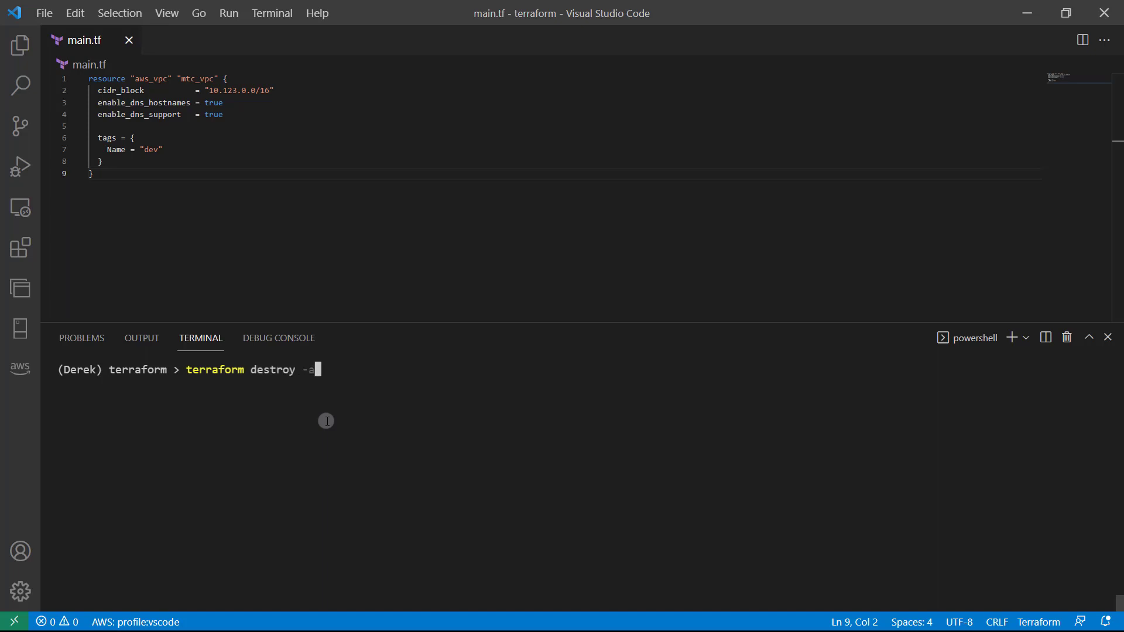
pyautogui.write('uto-approve')
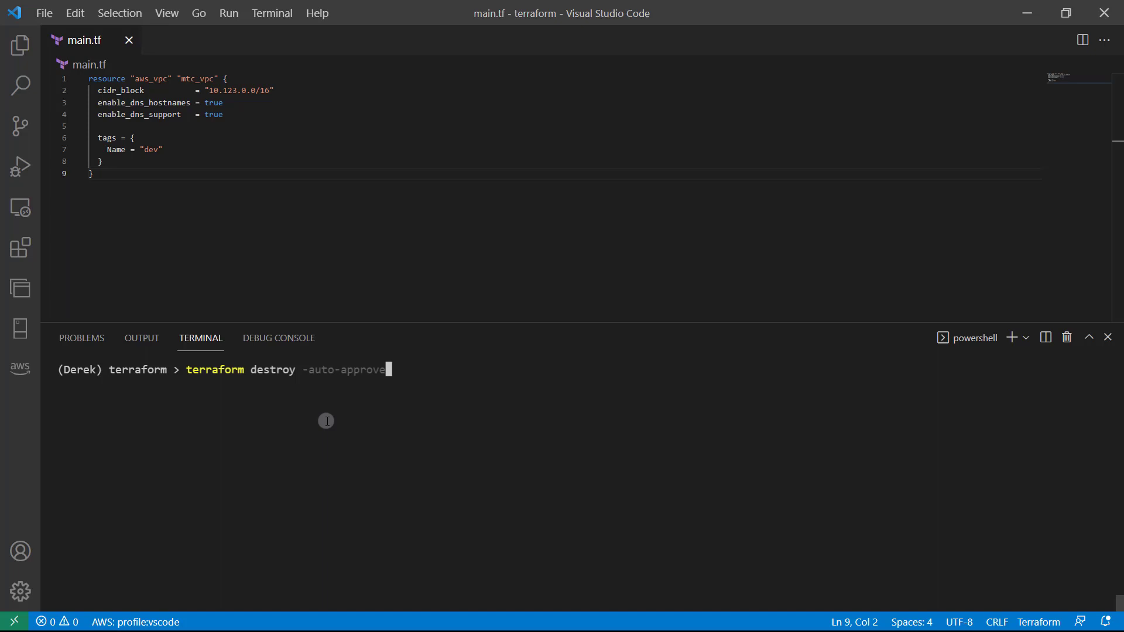
pyautogui.press('Return')
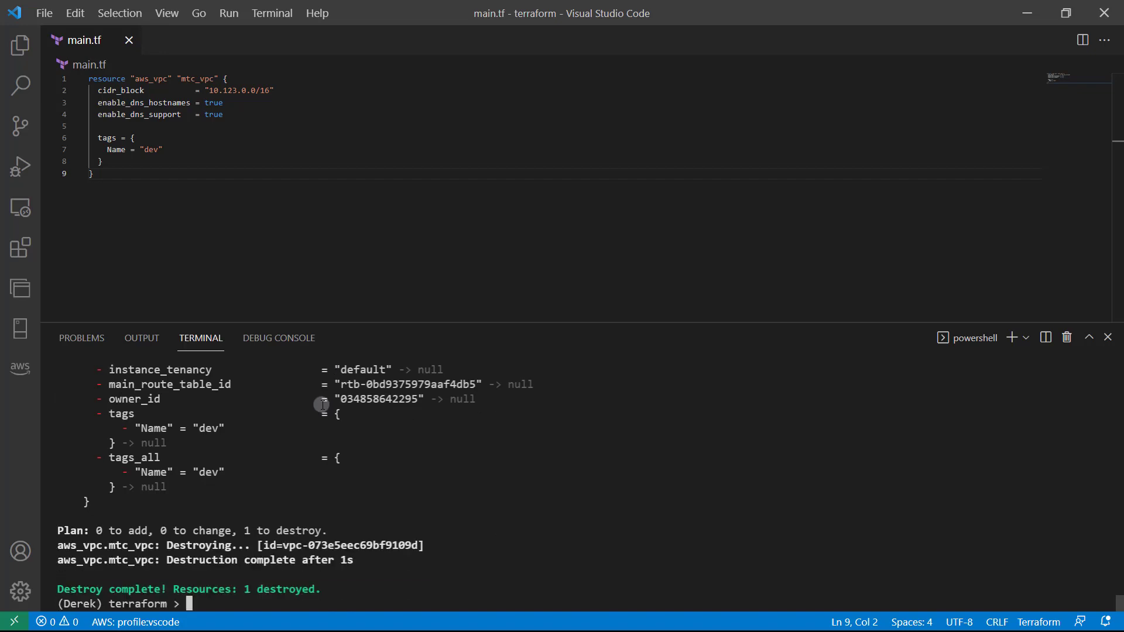
pyautogui.moveTo(217, 546)
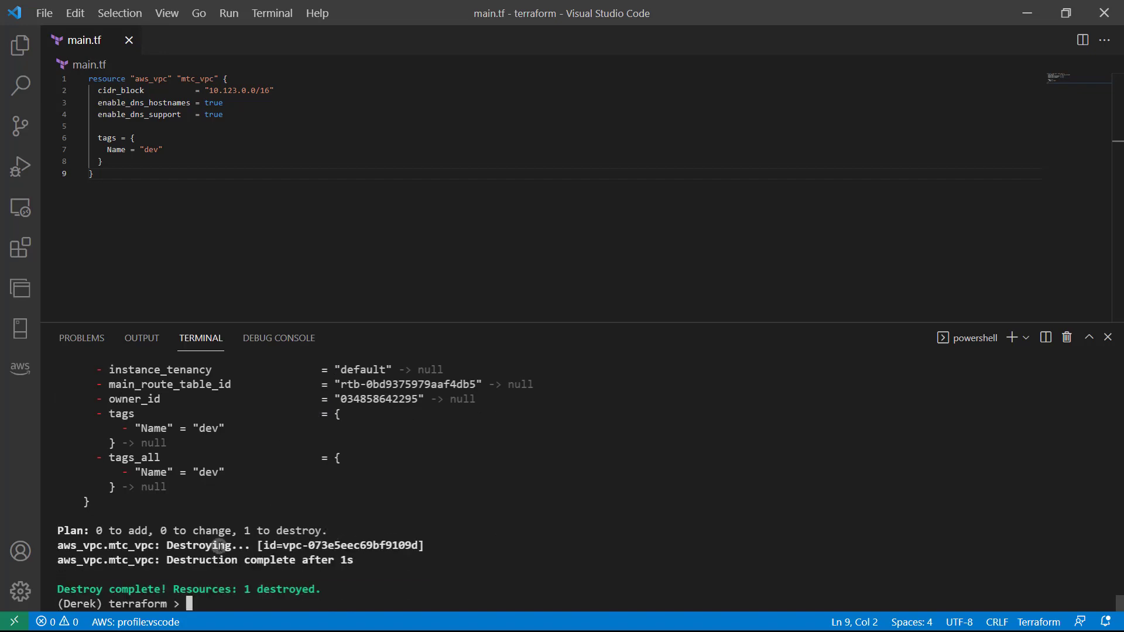
pyautogui.moveTo(485, 574)
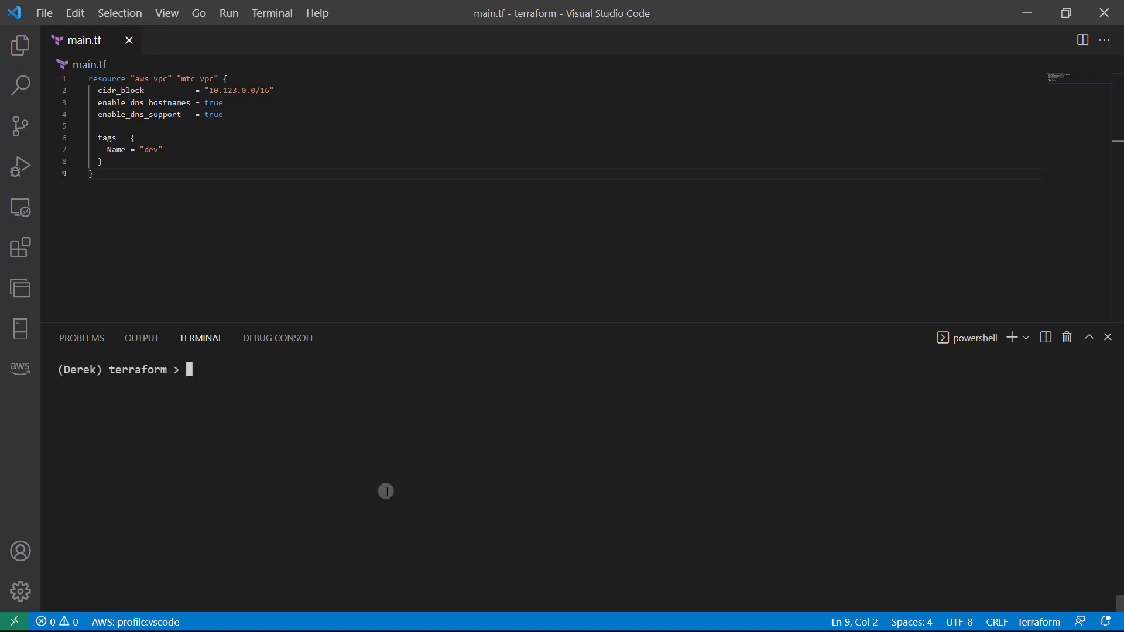
# Step: Enter 'terraform apply' at the cleared PowerShell prompt without running it yet
pyautogui.write('terraform')
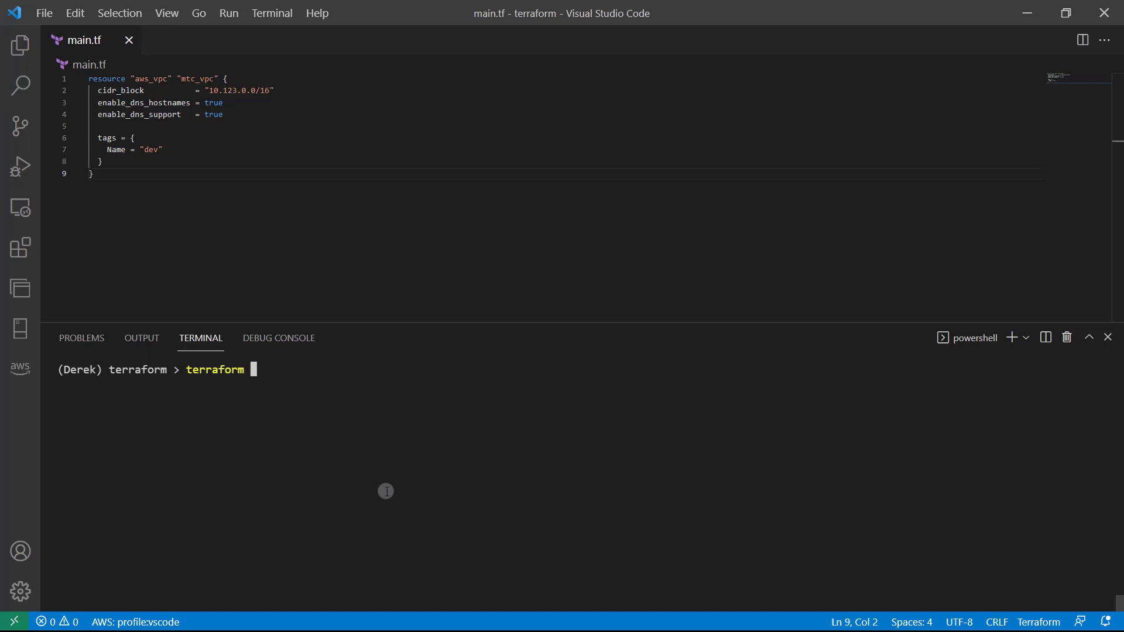
pyautogui.write('apply')
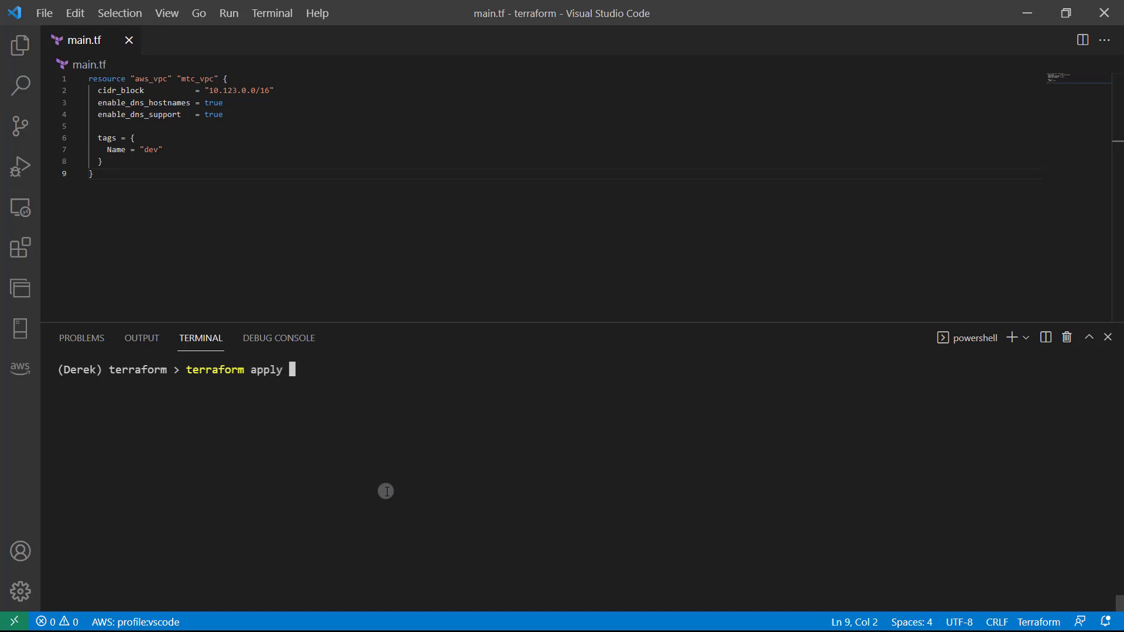